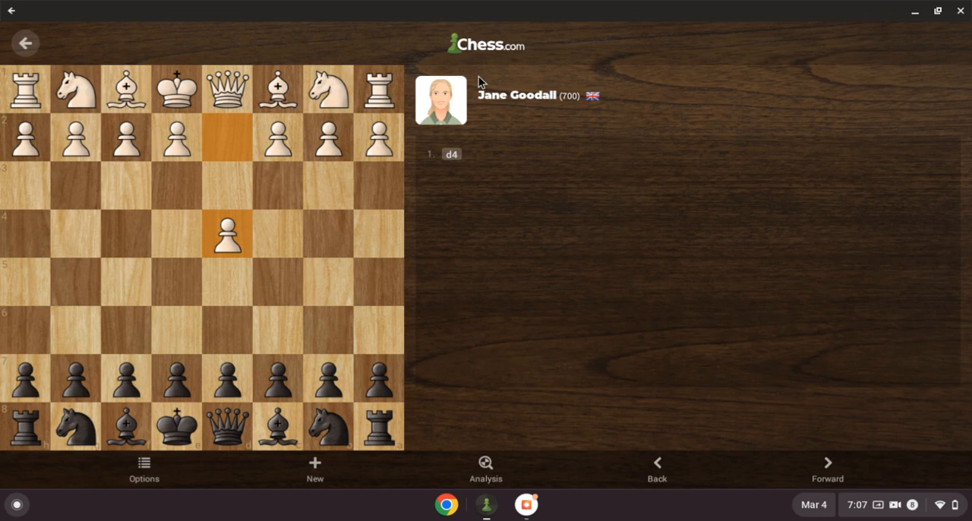
# - Play Black's opening replies c6, d5, Na6, g6, Nh6 and Bg4 against the bot's d4
pyautogui.click(226, 380)
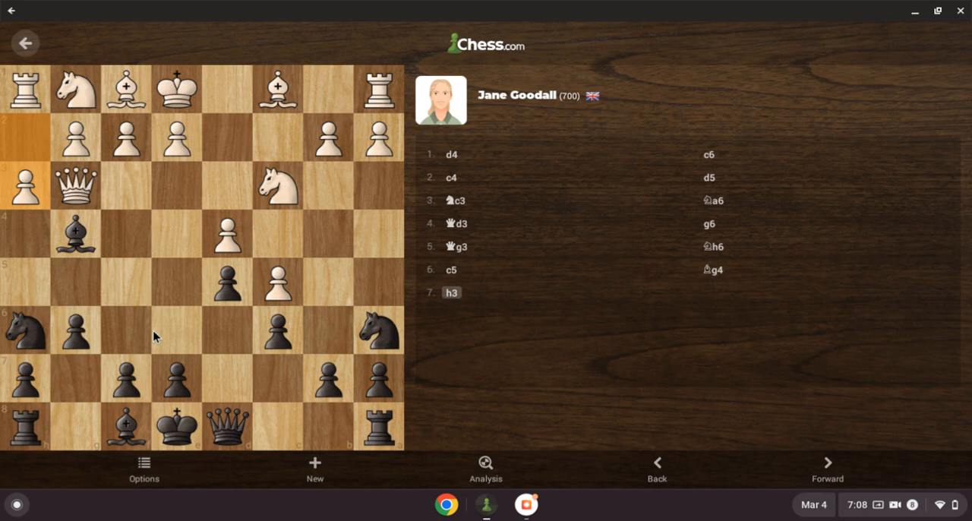
# - Play Bf5, push the b-pawn to b3, then Rb8, Ng4 and Nxe3 against the bot
pyautogui.click(76, 234)
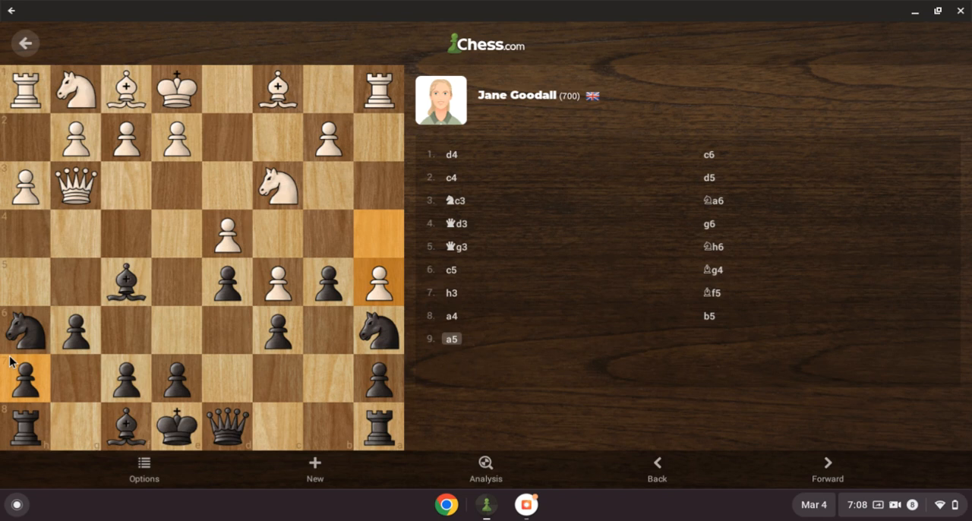
pyautogui.click(124, 281)
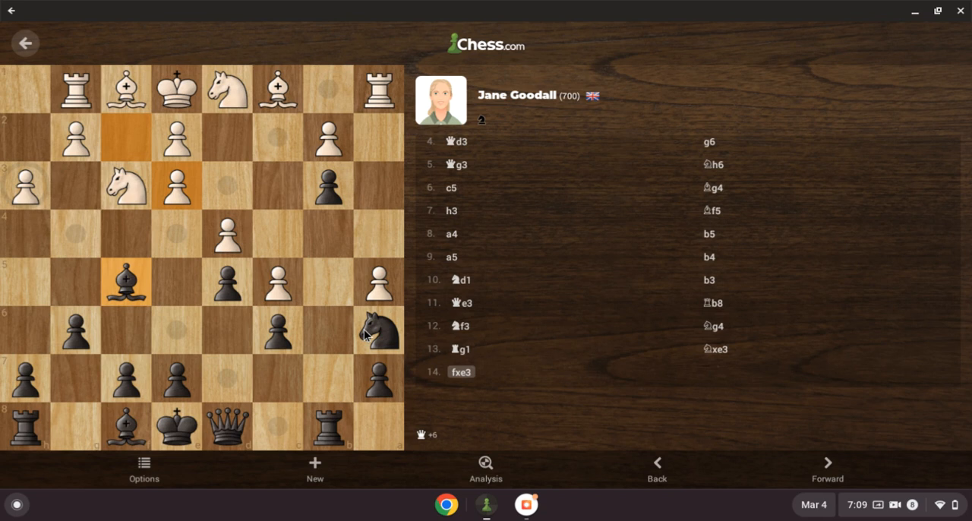
pyautogui.moveTo(150, 234)
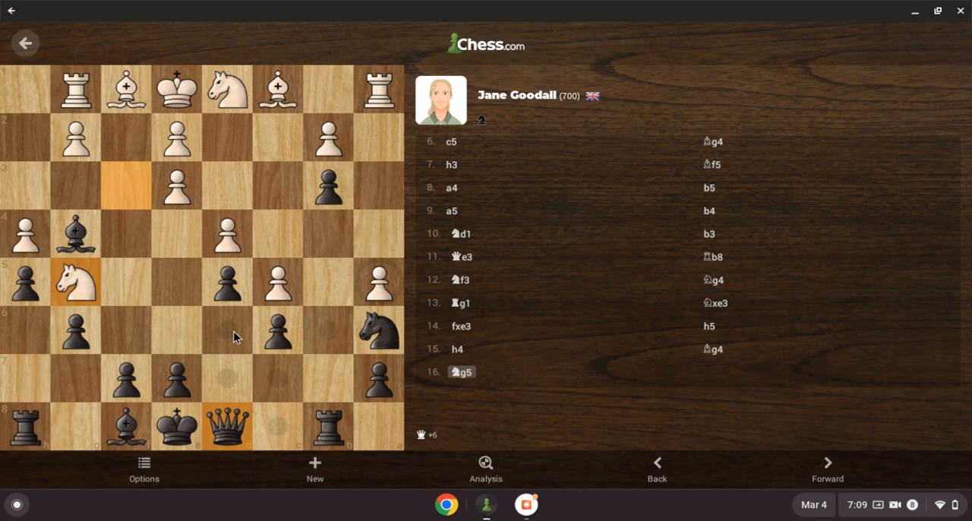
pyautogui.moveTo(228, 375)
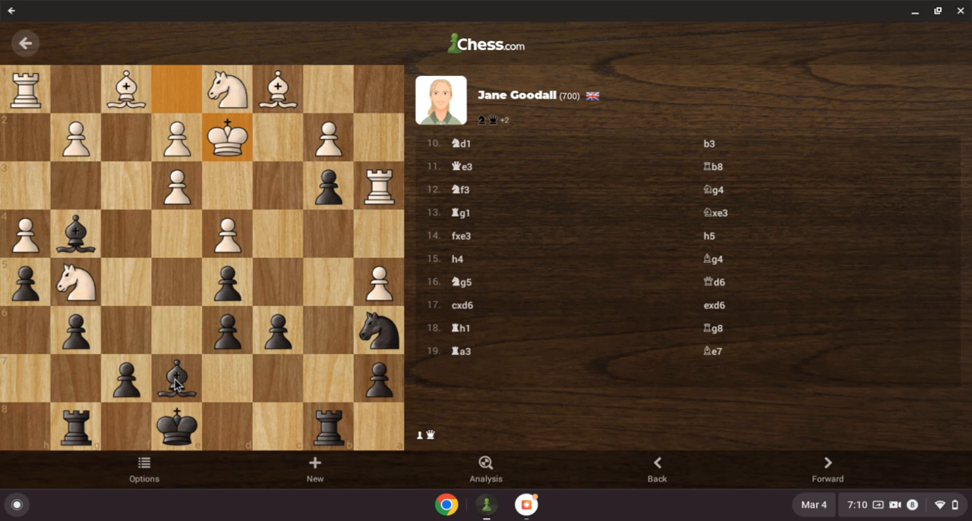
# - Play c5, the b4 move, f6, f5, the capture on h4 and the h8 move through move 25
pyautogui.click(276, 331)
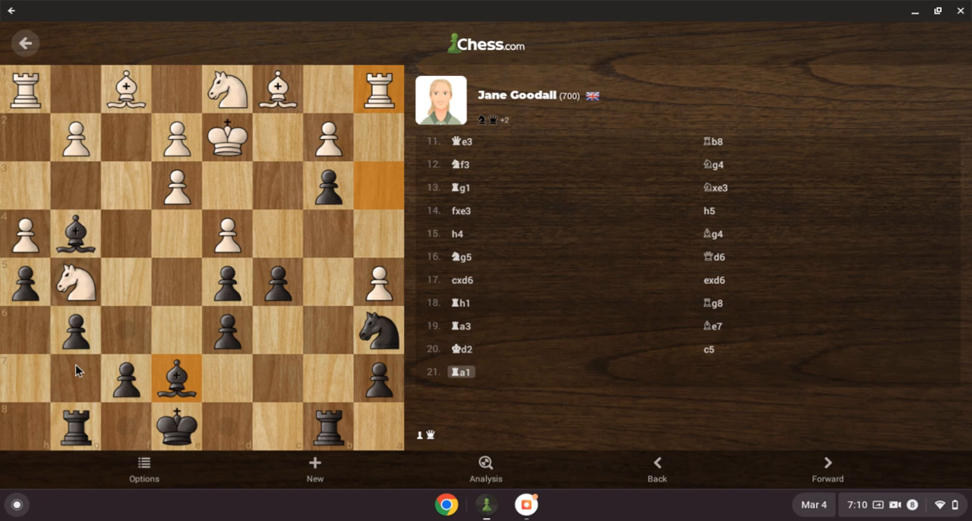
pyautogui.moveTo(106, 289)
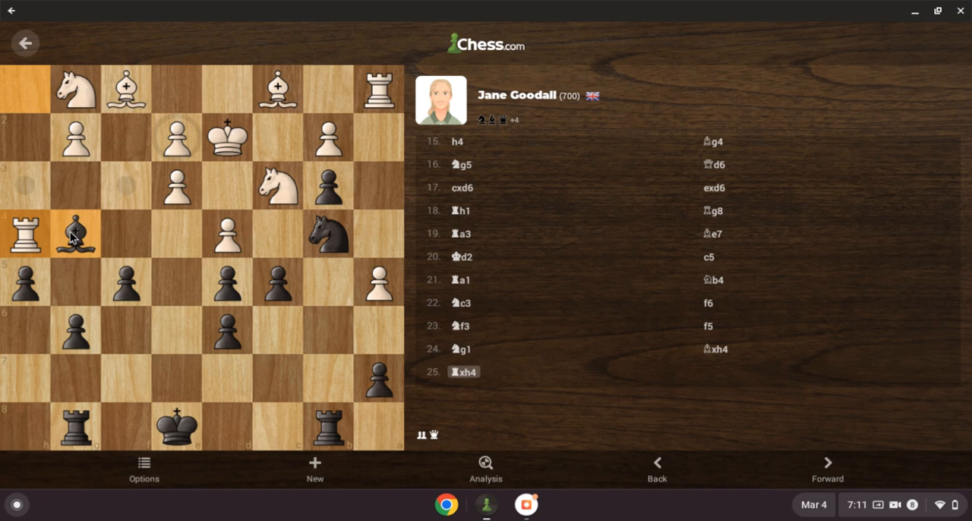
pyautogui.moveTo(149, 161)
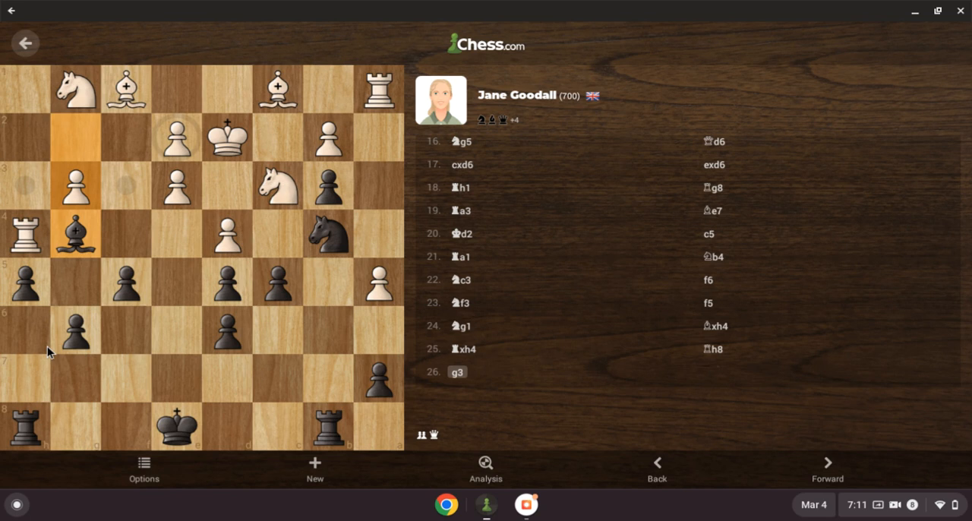
# - Play the endgame on, promoting a pawn to a queen on g1 and pushing another to h2
pyautogui.click(826, 462)
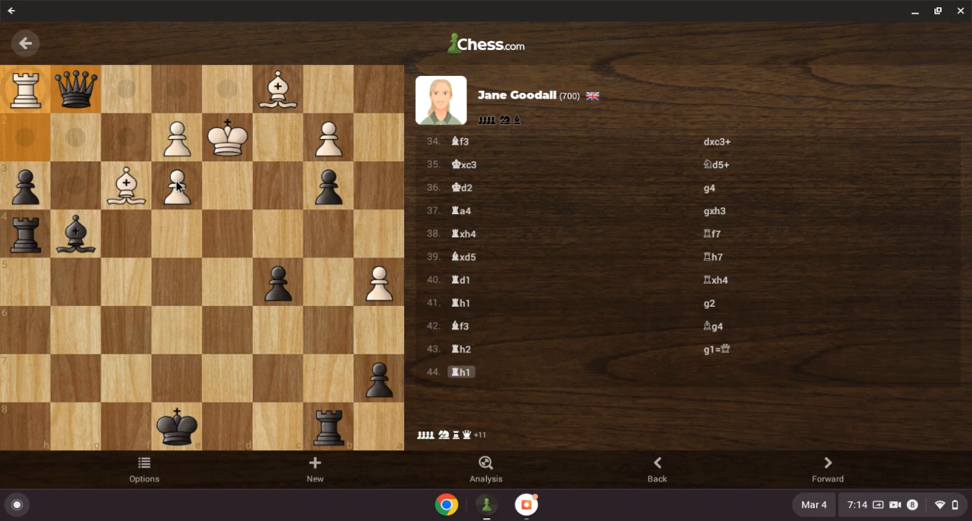
pyautogui.moveTo(125, 143)
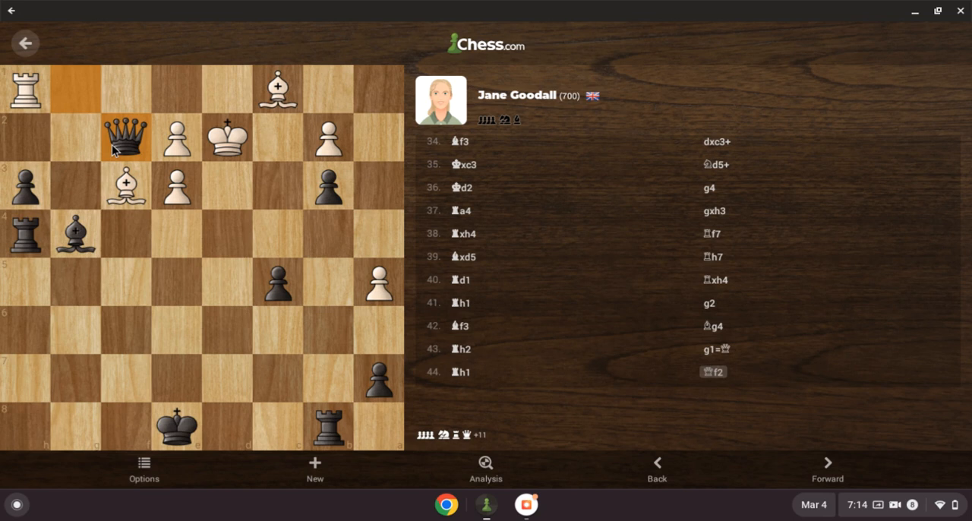
pyautogui.click(826, 462)
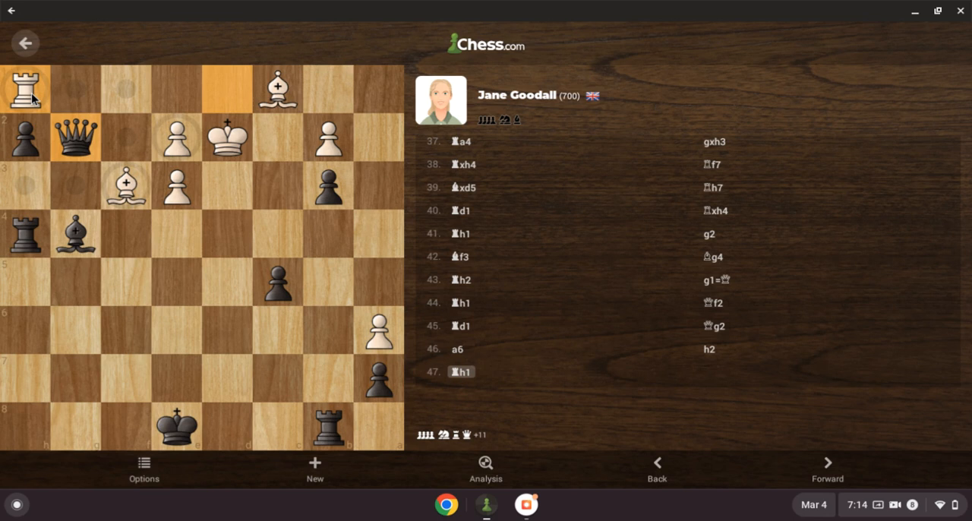
pyautogui.moveTo(30, 190)
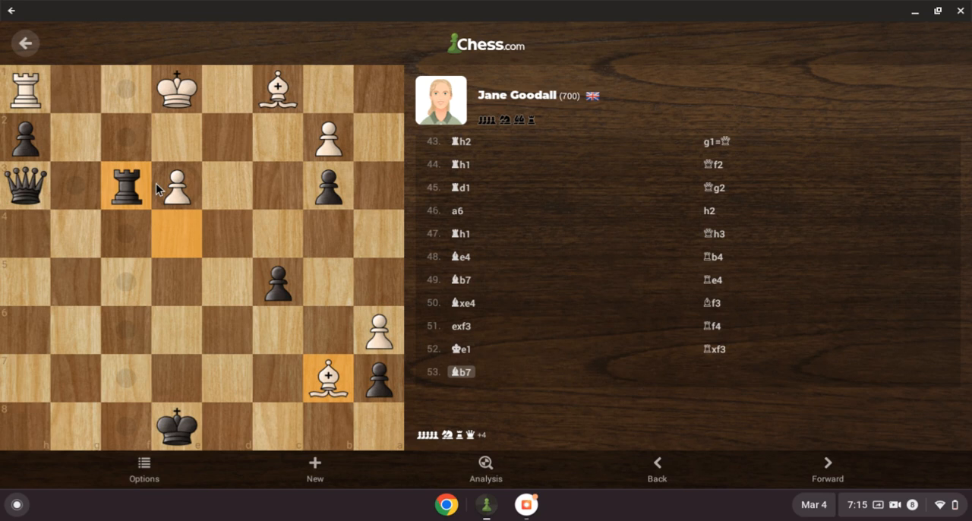
# - Play out the final moves and bring up Game Review showing the 36.9 vs 29.3 accuracy
pyautogui.click(826, 468)
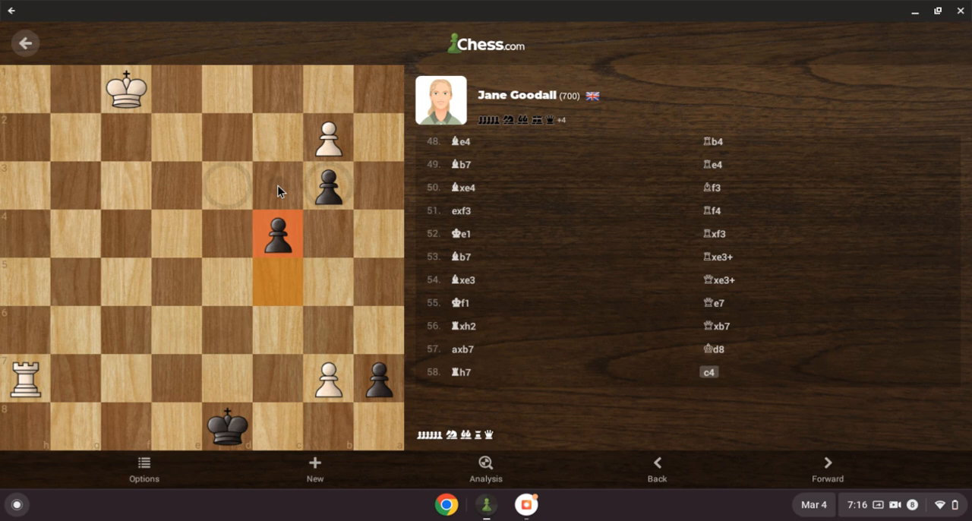
pyautogui.click(526, 505)
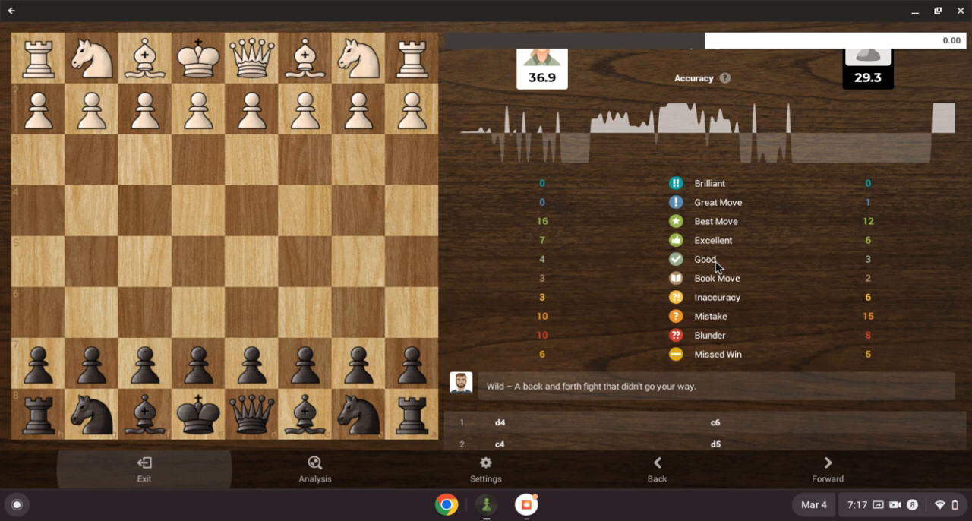
# - Jump to the first Missed Win, Black's 6...Bg4, with its explanation and retry option
pyautogui.click(313, 468)
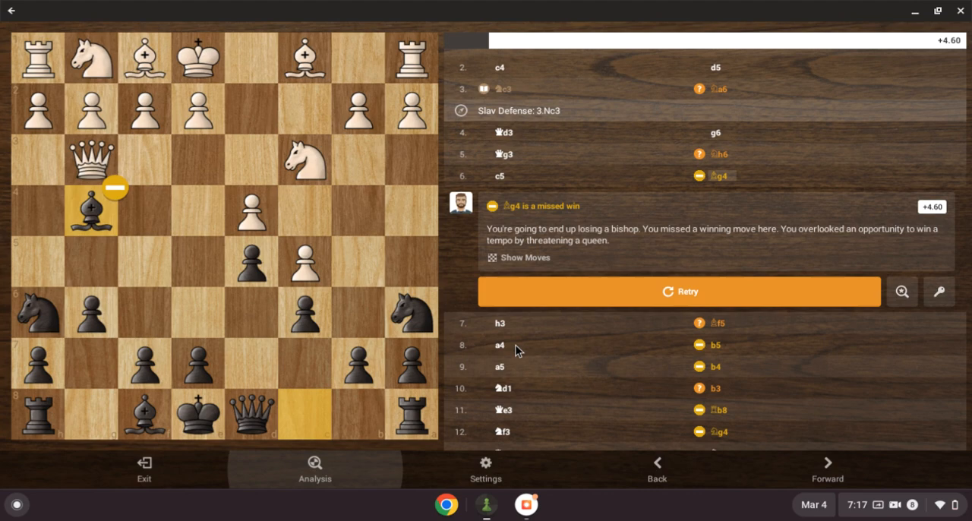
# - Retry the missed win, then advance the review to the 7...Bf5 bishop-retreat mistake
pyautogui.scroll(-3)
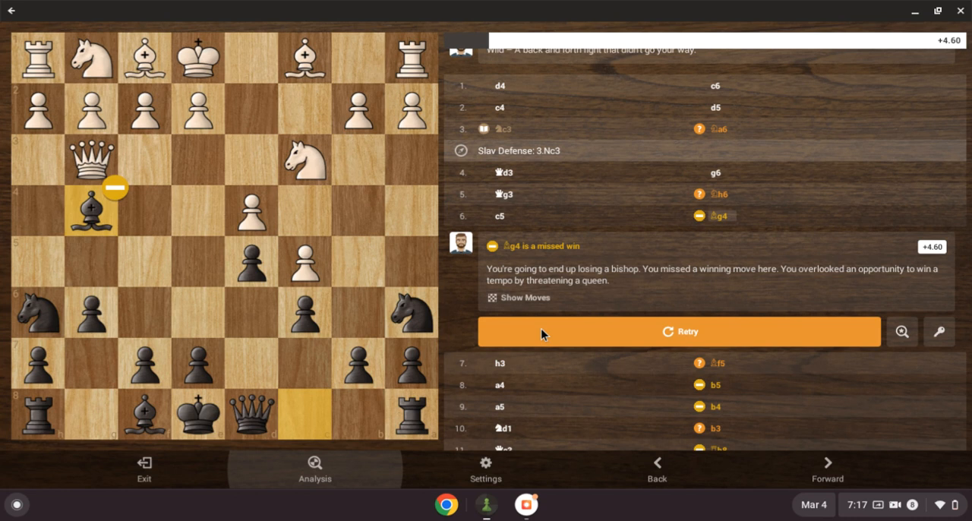
pyautogui.click(522, 298)
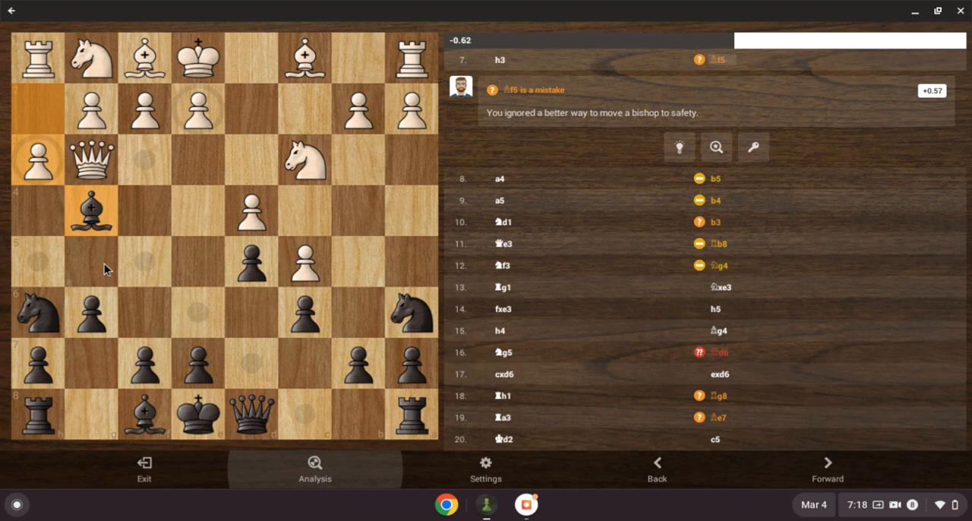
pyautogui.moveTo(49, 248)
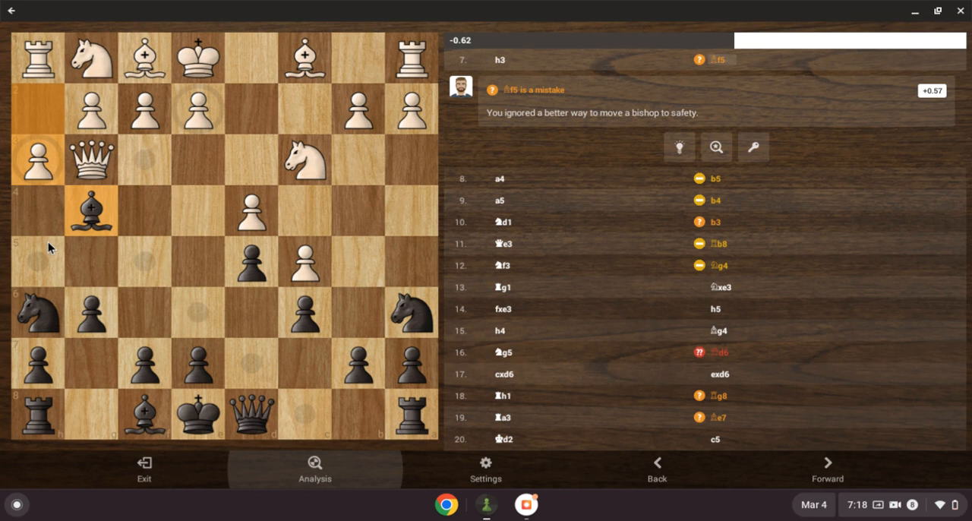
pyautogui.moveTo(125, 128)
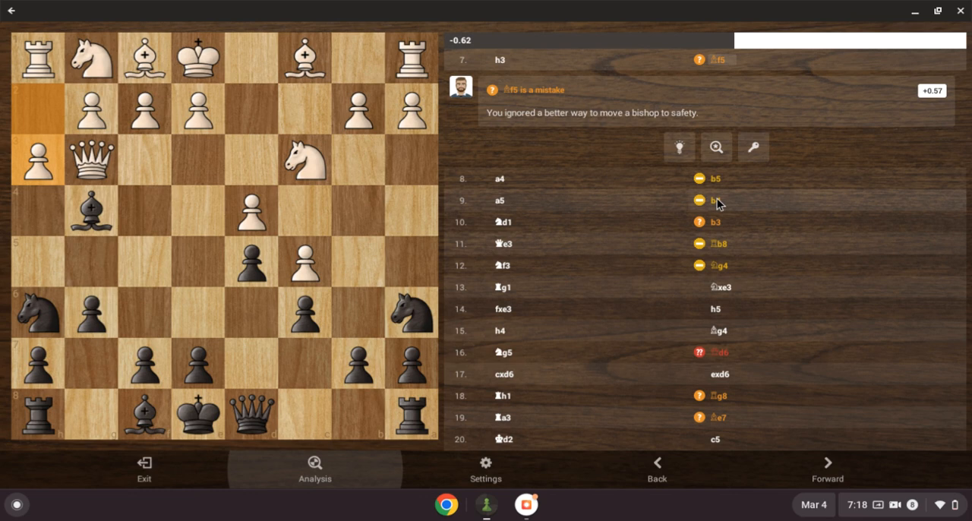
pyautogui.click(714, 180)
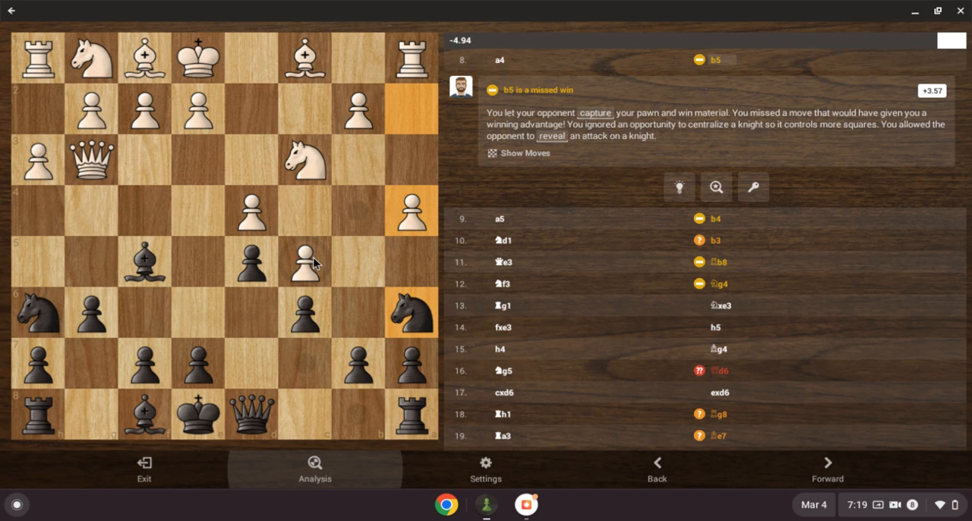
pyautogui.moveTo(361, 200)
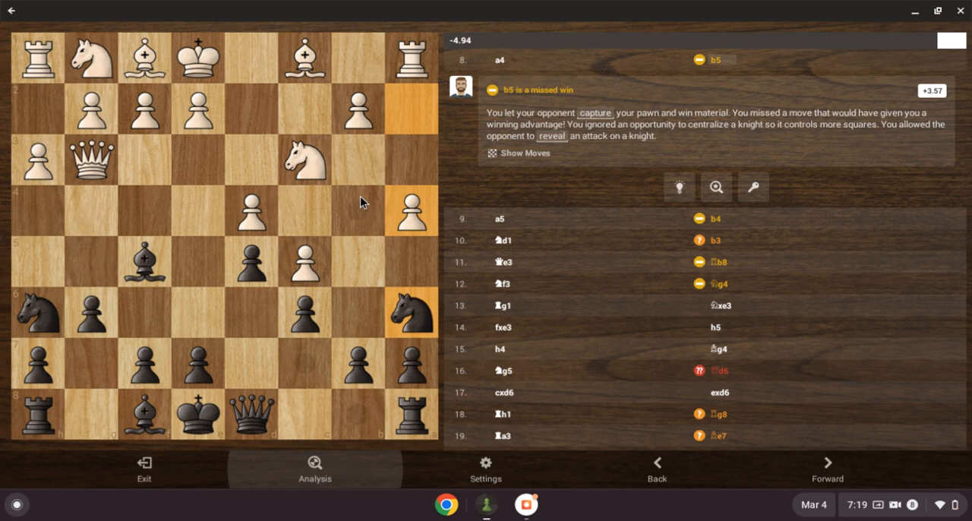